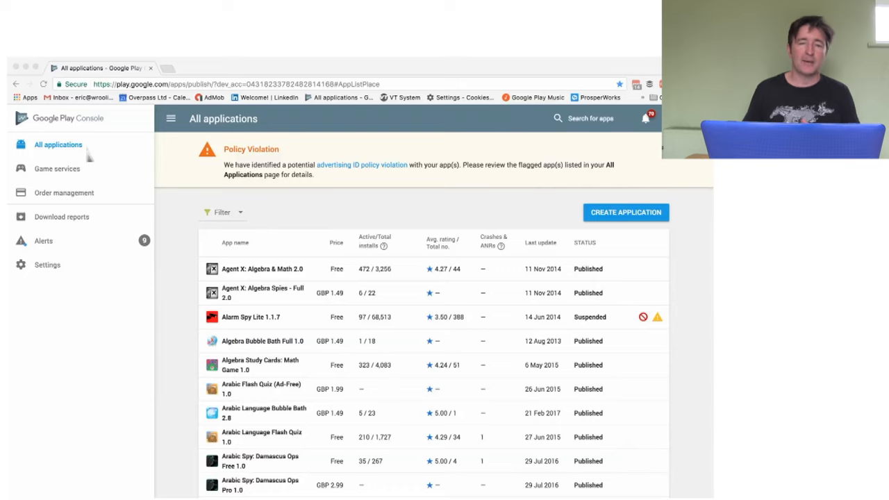
# Open the Game services list of games from the sidebar.
pyautogui.click(56, 168)
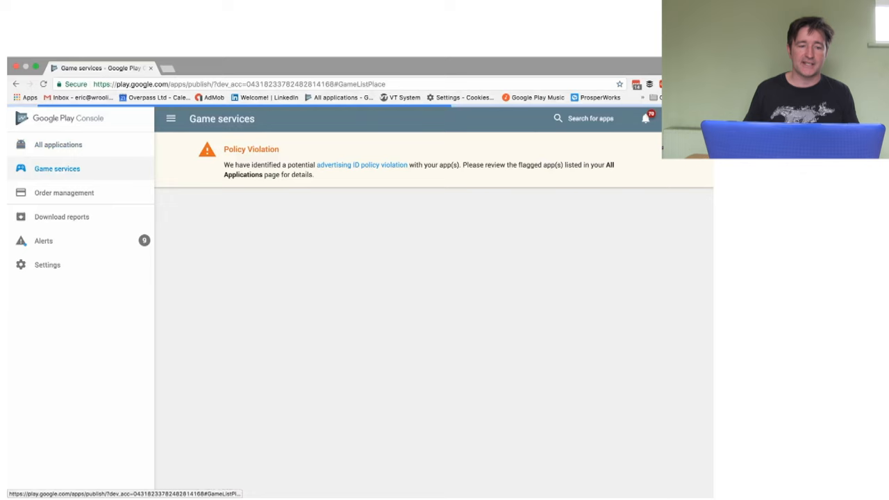
pyautogui.moveTo(55, 169)
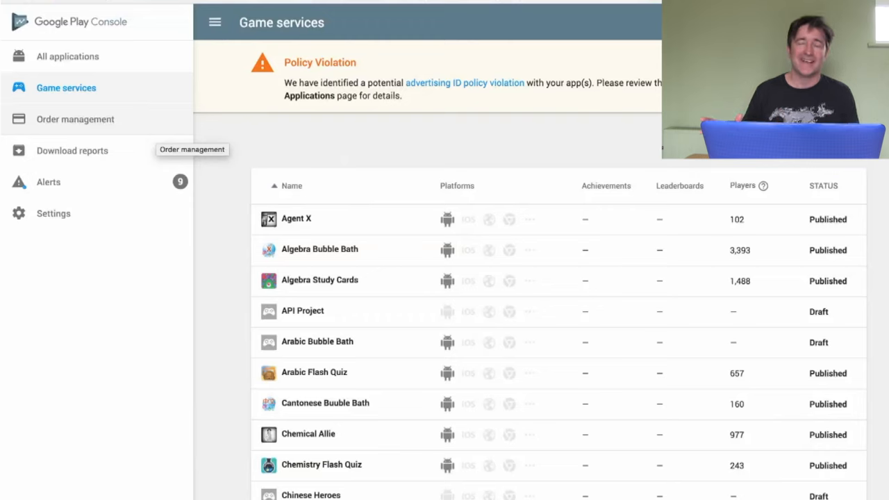
pyautogui.moveTo(71, 151)
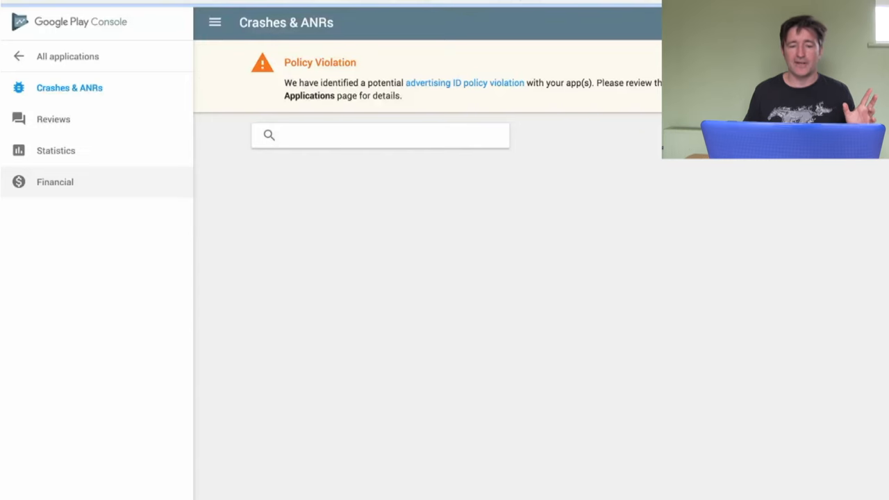
# Browse the Financial, Crashes & ANRs, Reviews and Statistics reports, returning to Reviews.
pyautogui.click(55, 181)
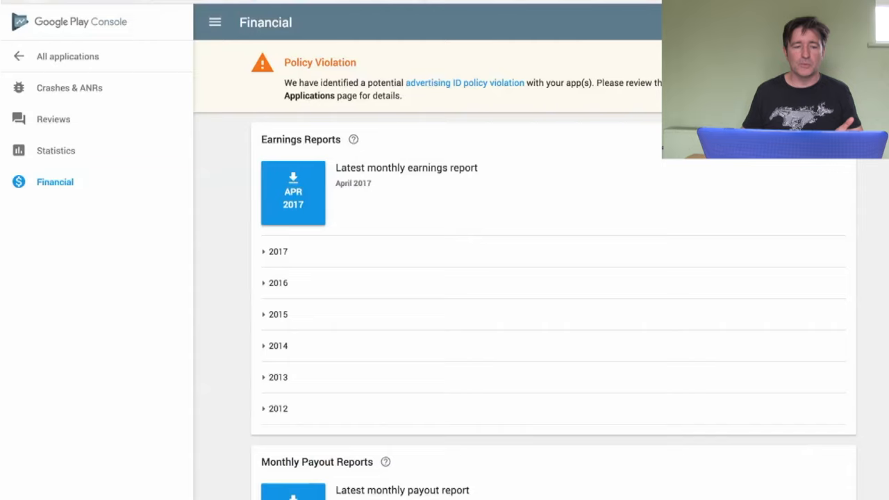
pyautogui.moveTo(53, 119)
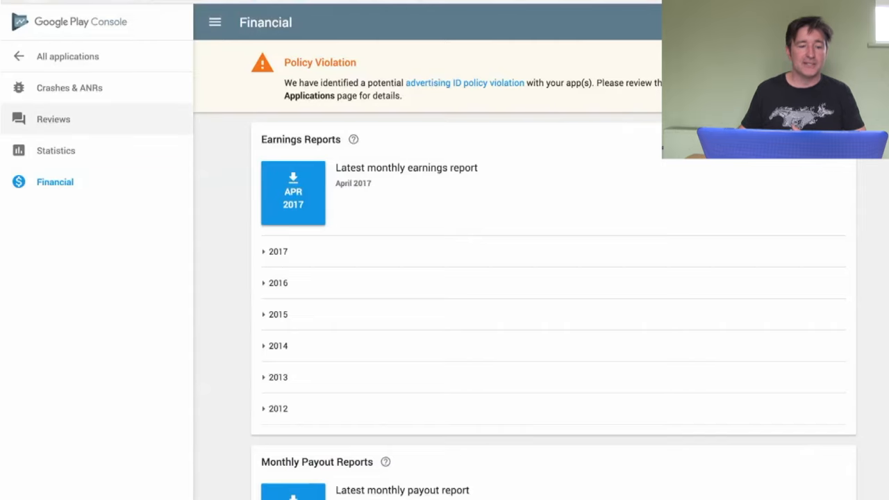
pyautogui.click(69, 88)
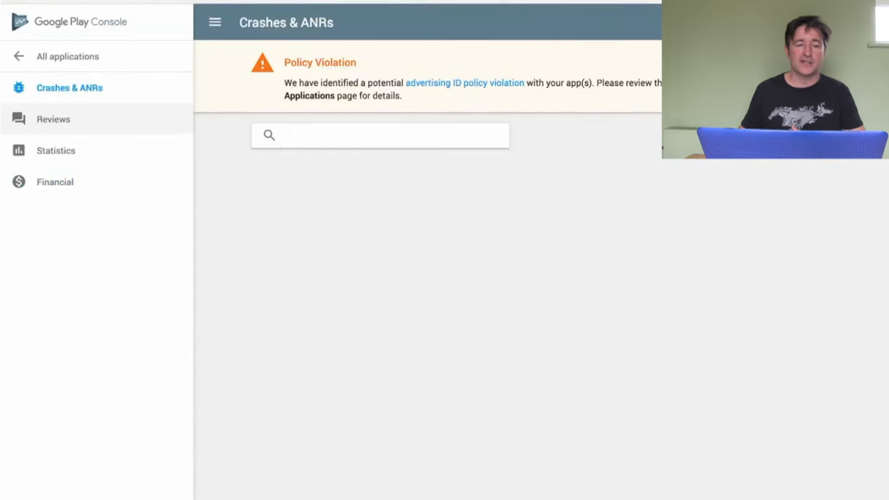
pyautogui.click(53, 119)
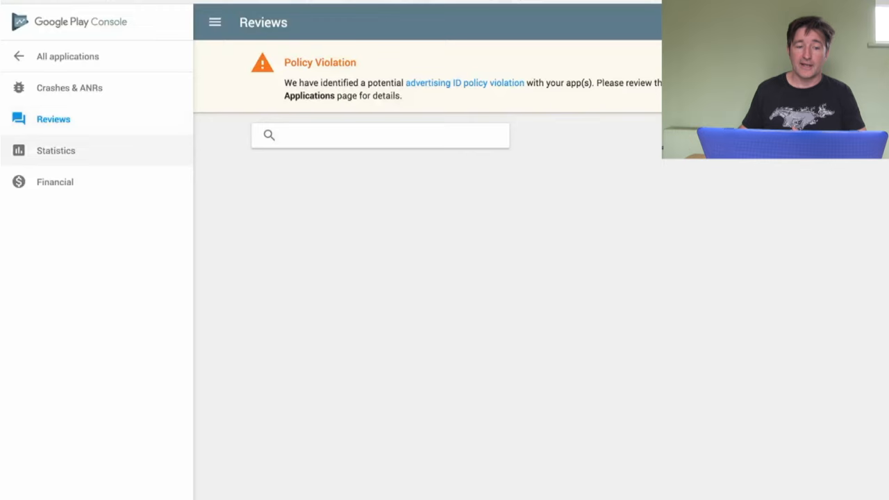
pyautogui.click(55, 151)
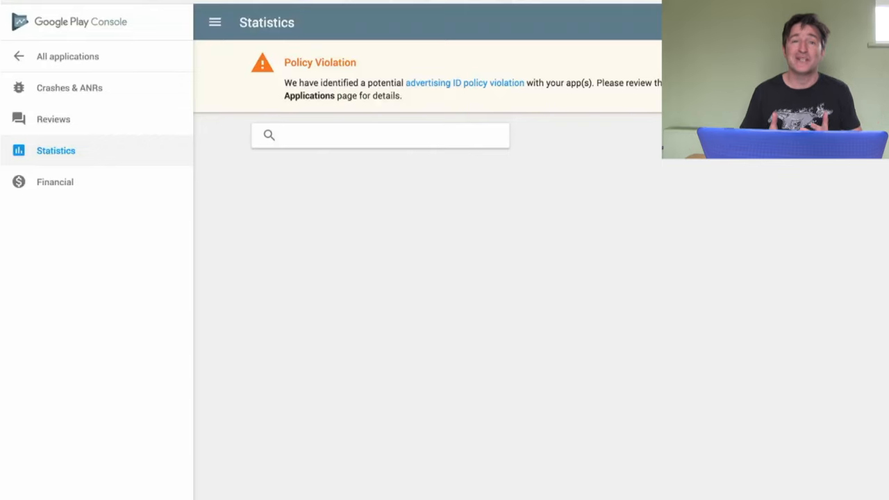
pyautogui.click(53, 119)
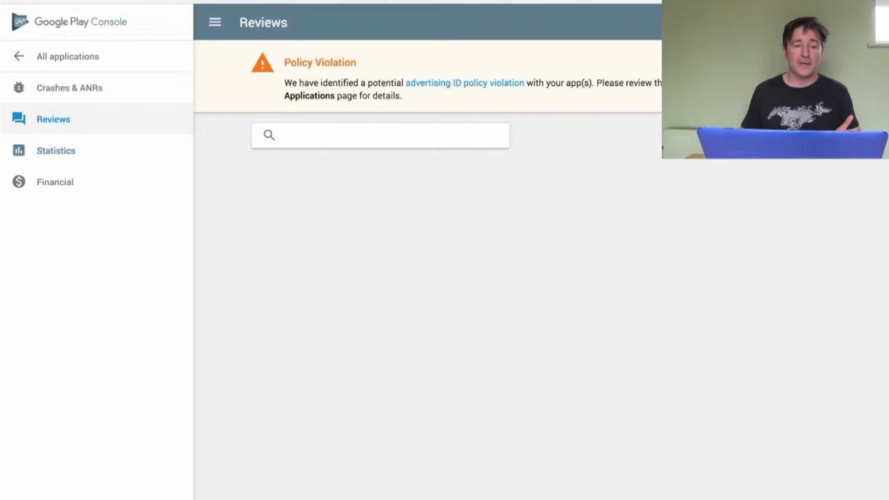
pyautogui.moveTo(55, 150)
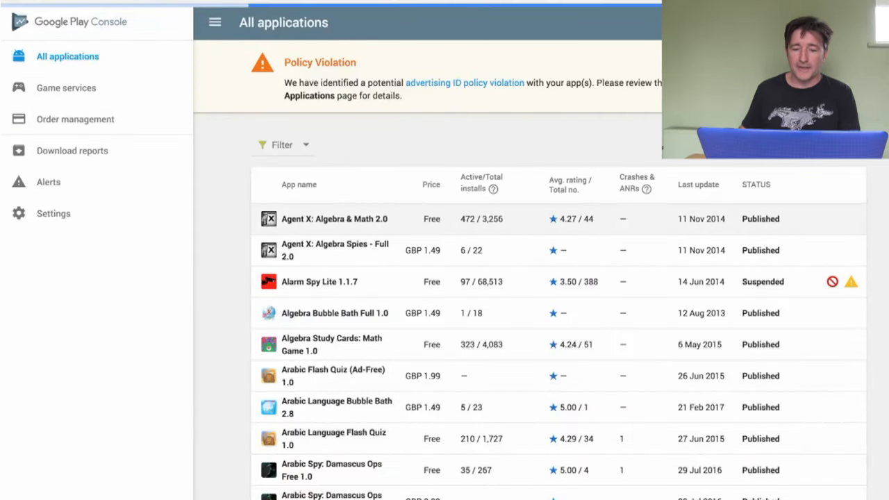
# Open Agent X: Algebra & Math's install Statistics and expand Development tools in the sidebar.
pyautogui.click(334, 218)
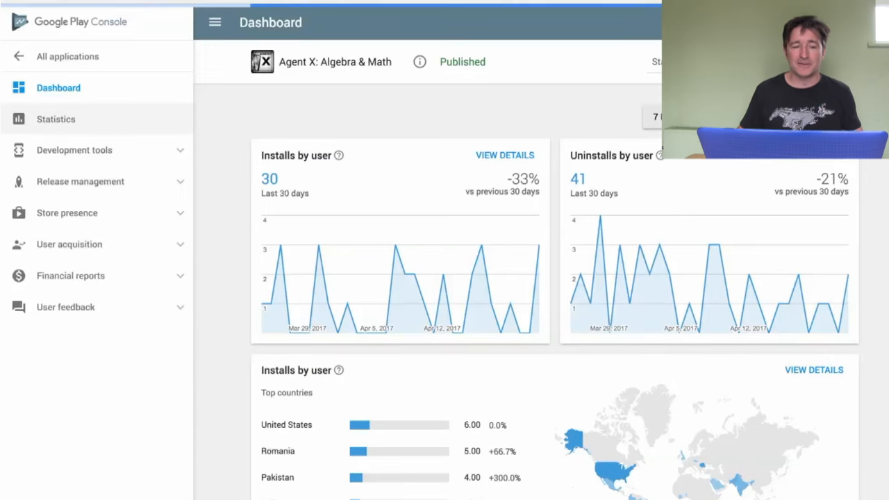
pyautogui.click(55, 119)
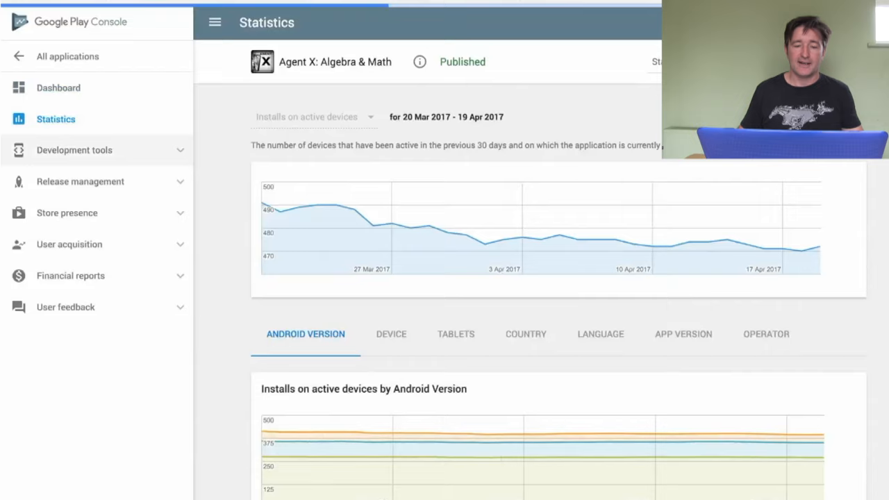
pyautogui.moveTo(299, 209)
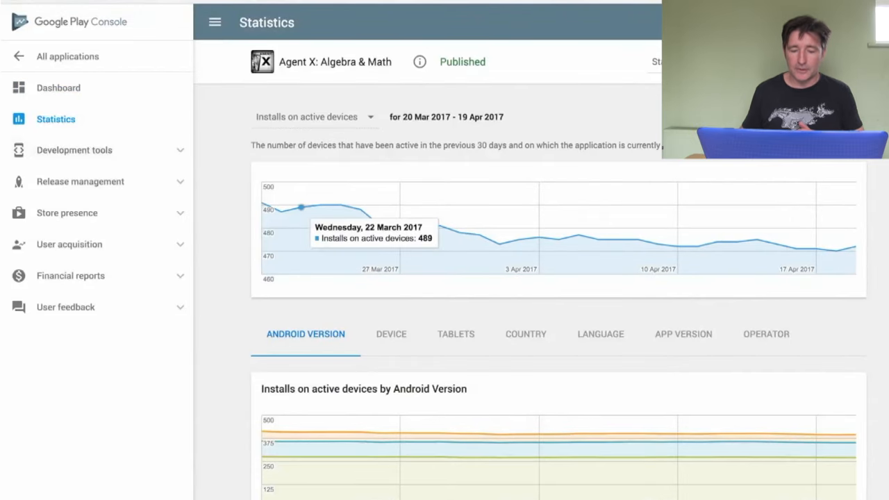
pyautogui.scroll(-3)
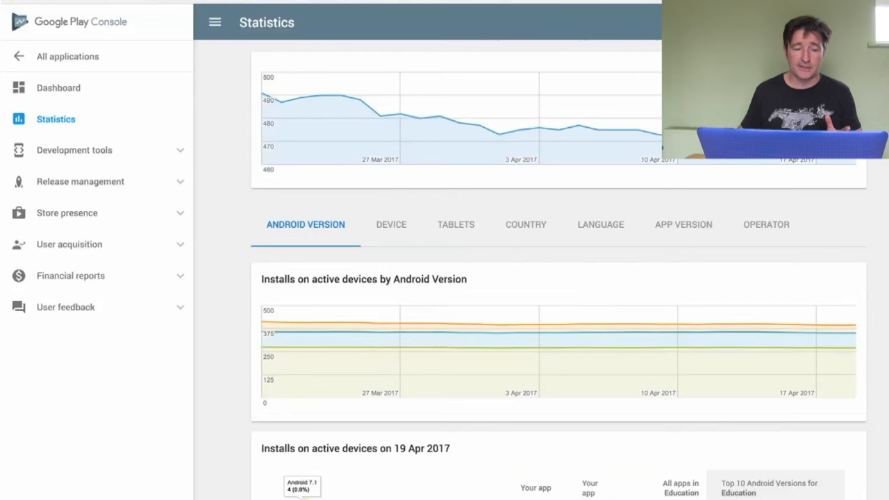
pyautogui.click(74, 150)
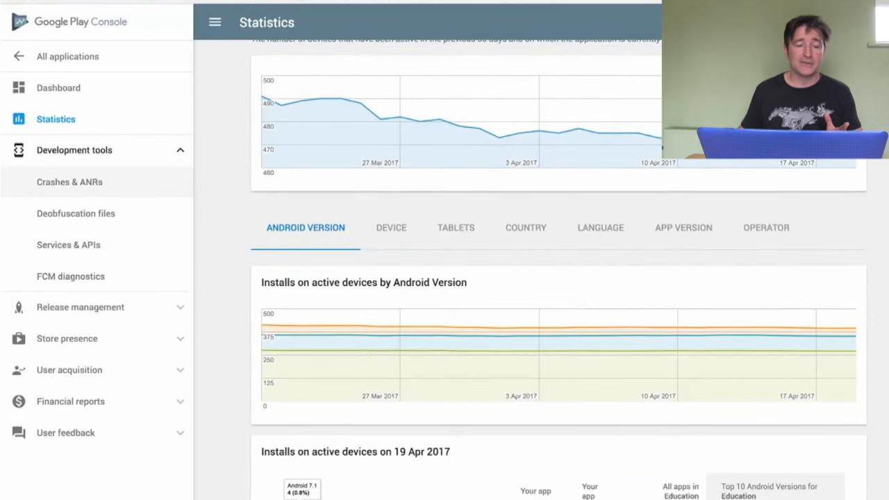
pyautogui.moveTo(69, 182)
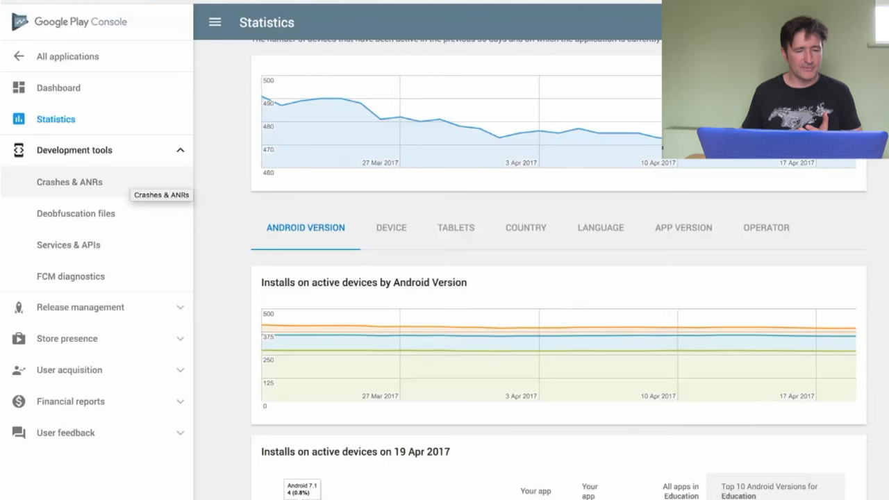
# Open the Deobfuscation files page under Development tools.
pyautogui.click(76, 213)
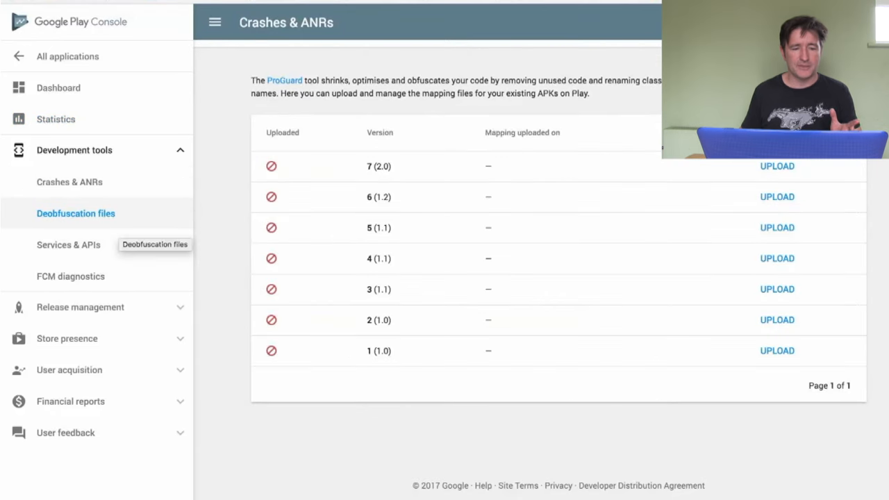
pyautogui.moveTo(68, 244)
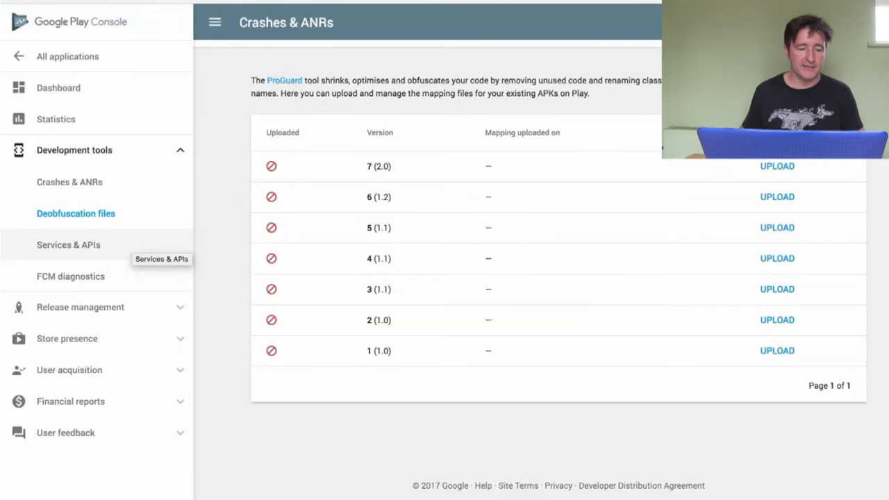
pyautogui.moveTo(63, 276)
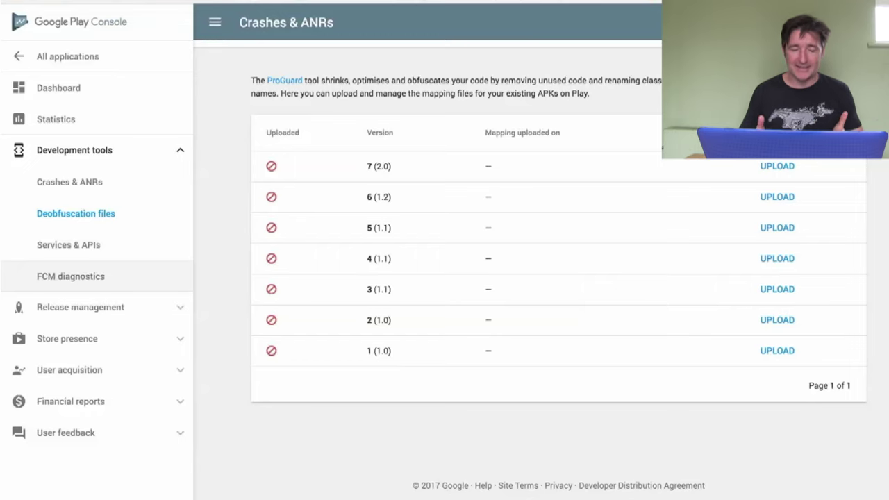
# Expand the Release management subsections in the sidebar.
pyautogui.click(80, 307)
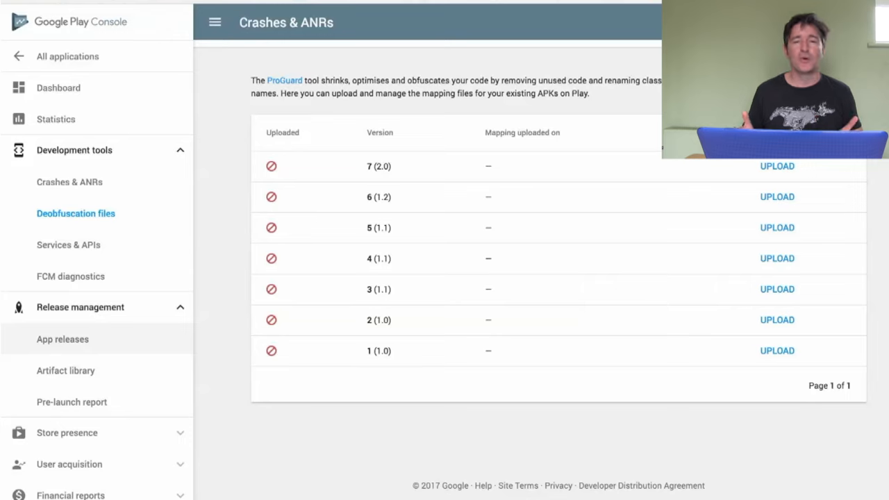
pyautogui.moveTo(62, 339)
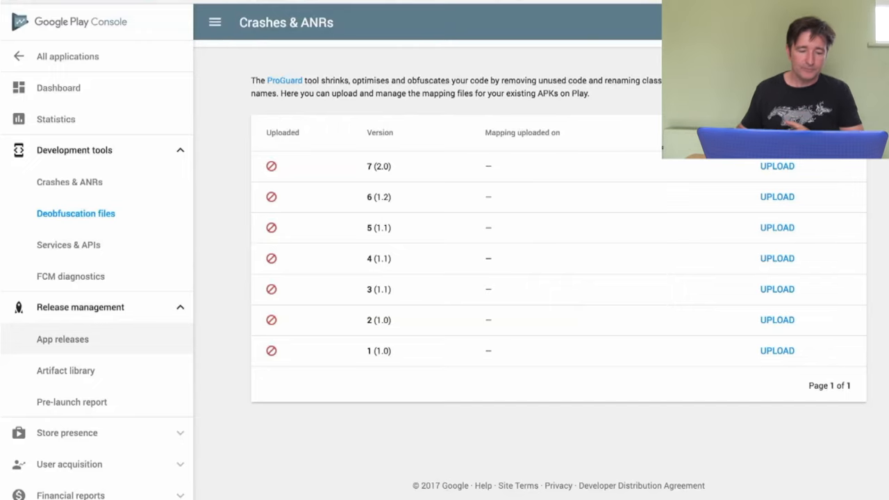
pyautogui.scroll(-3)
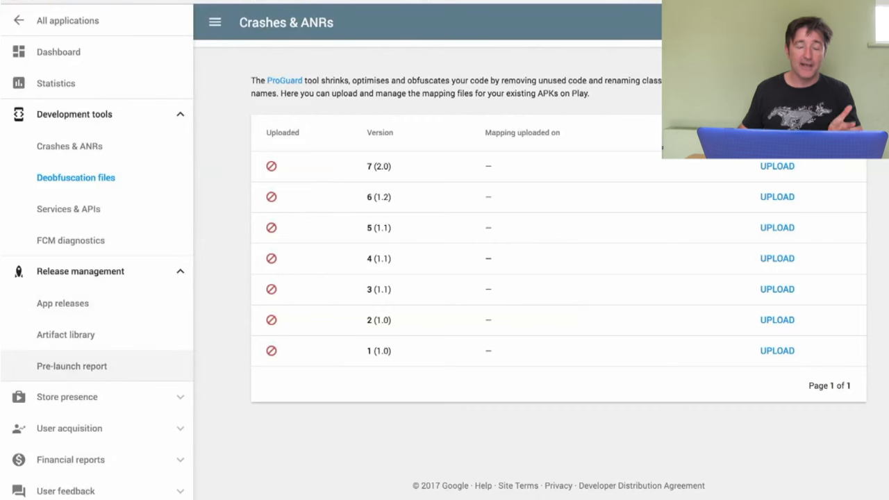
# View the Pre-launch report, then open the Sales page under Store presence.
pyautogui.click(71, 366)
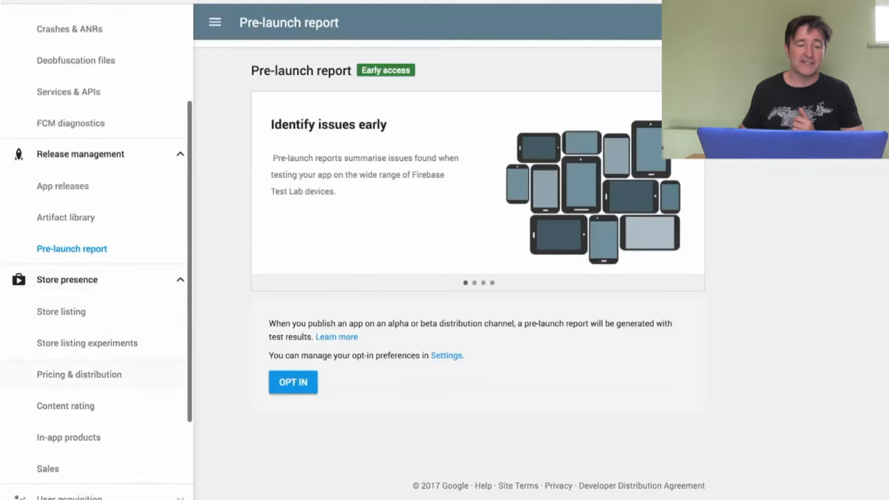
pyautogui.moveTo(61, 311)
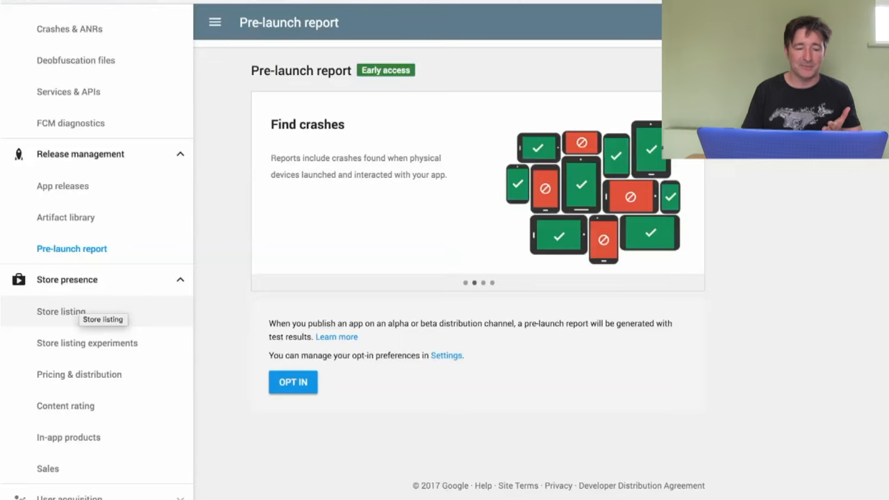
pyautogui.moveTo(87, 343)
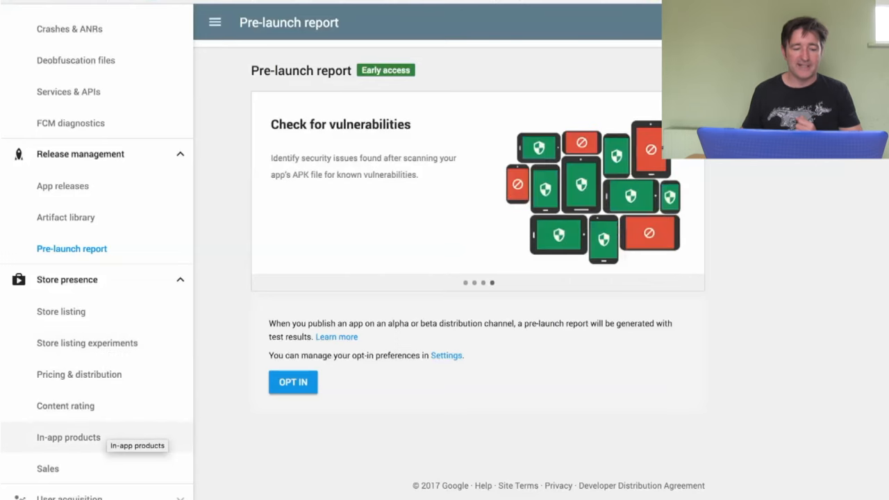
pyautogui.scroll(-3)
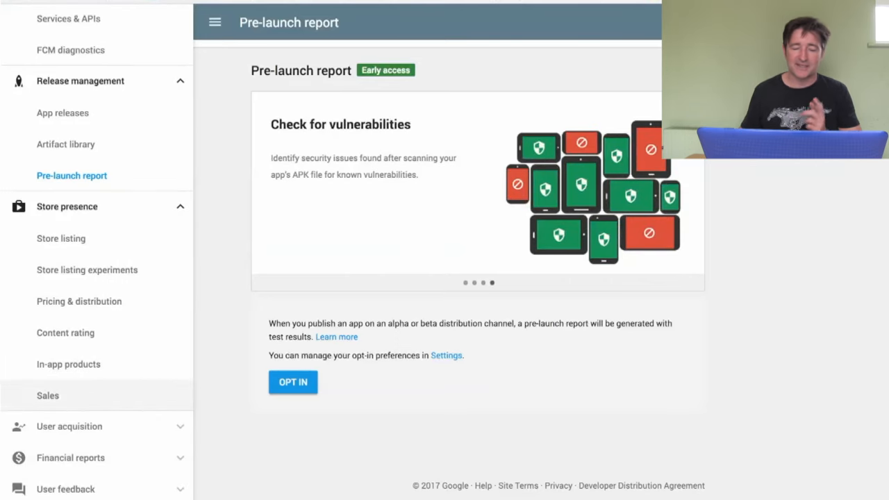
pyautogui.click(47, 396)
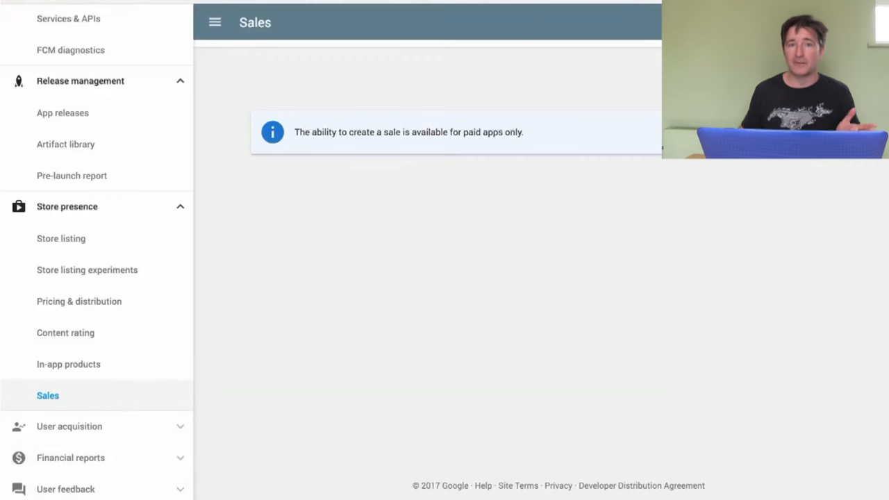
# Expand the User acquisition section in the sidebar.
pyautogui.scroll(-3)
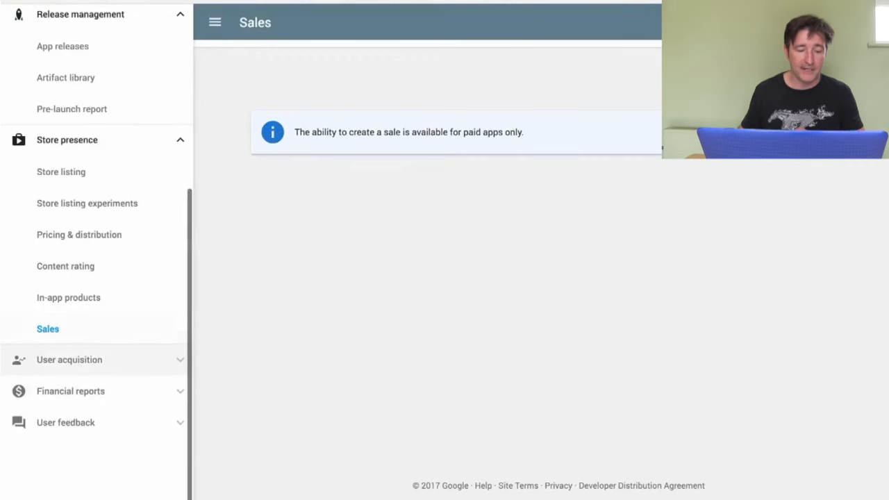
pyautogui.click(69, 360)
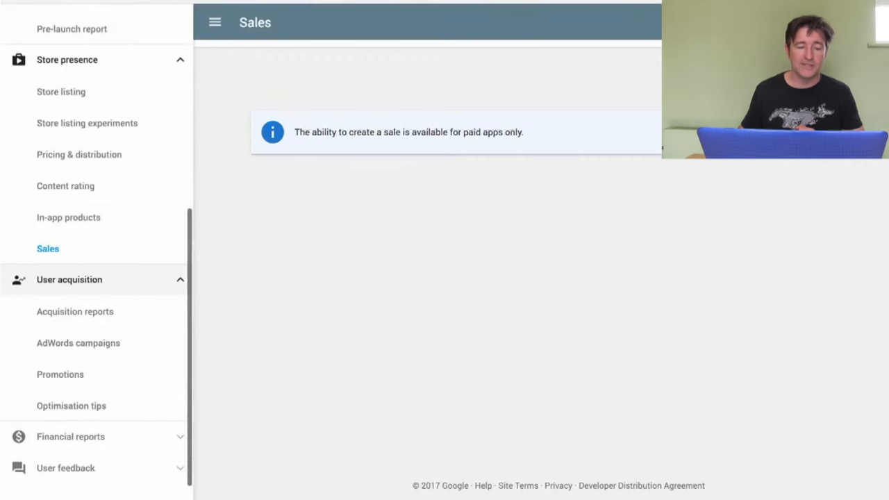
pyautogui.moveTo(78, 343)
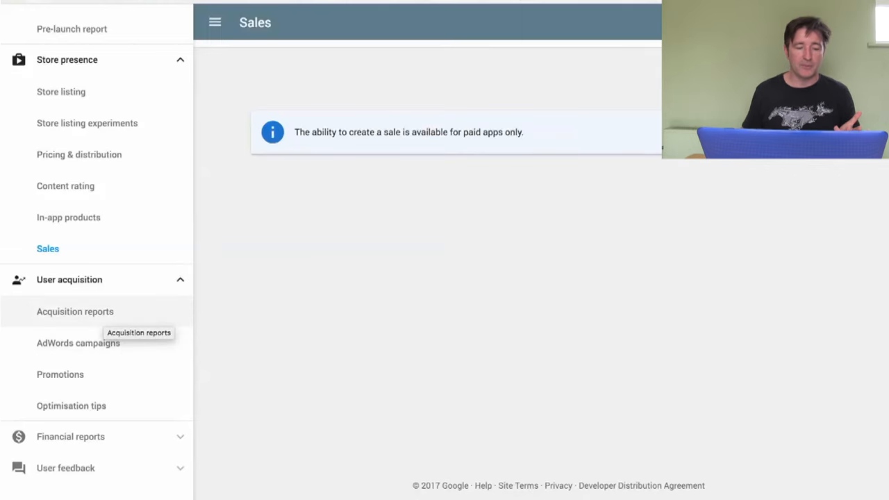
pyautogui.moveTo(69, 405)
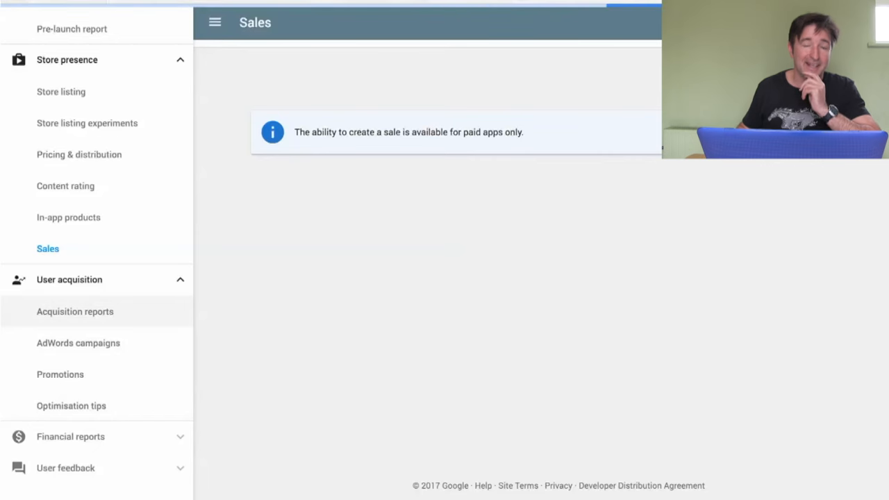
# Open Acquisition reports and select the Play Store (organic) channel in the table.
pyautogui.click(74, 311)
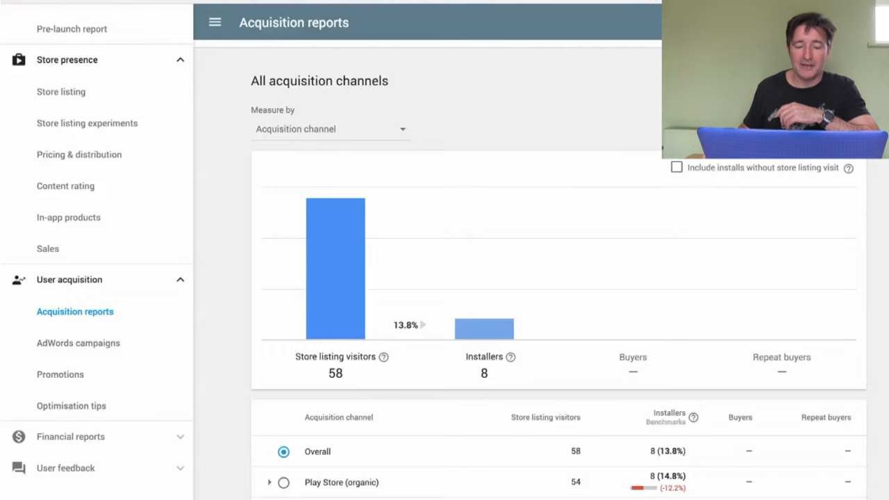
pyautogui.scroll(-3)
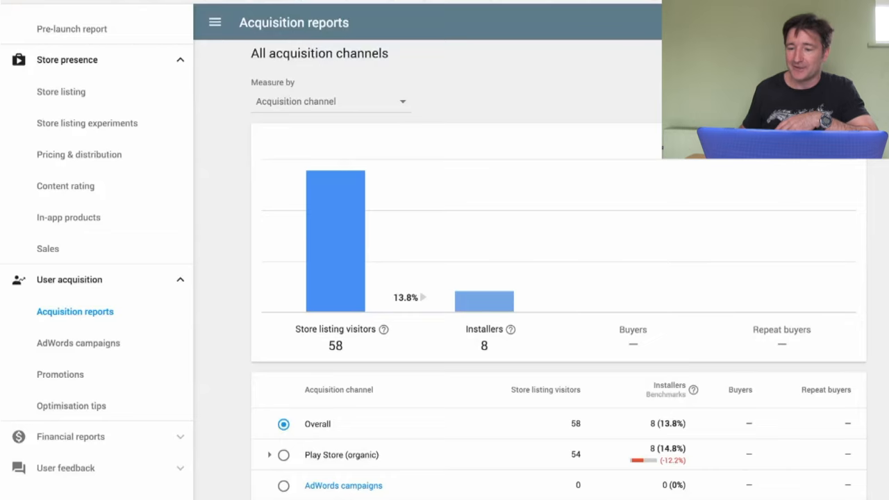
pyautogui.scroll(-3)
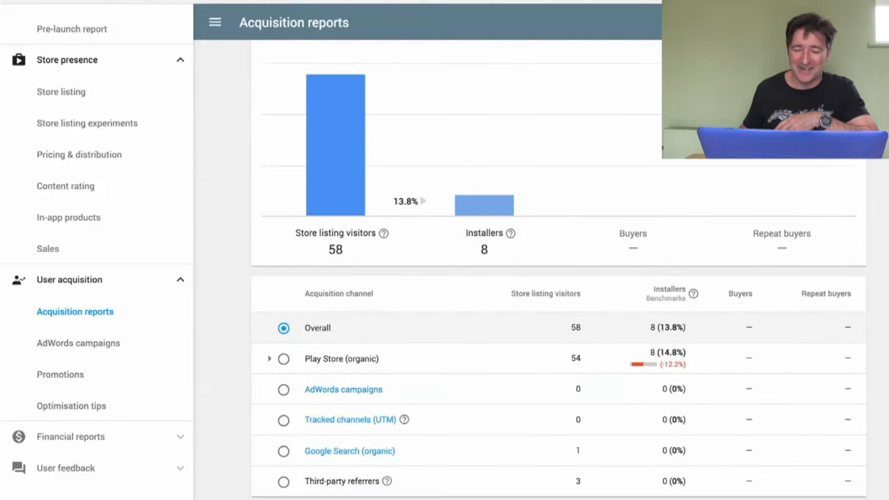
pyautogui.scroll(-3)
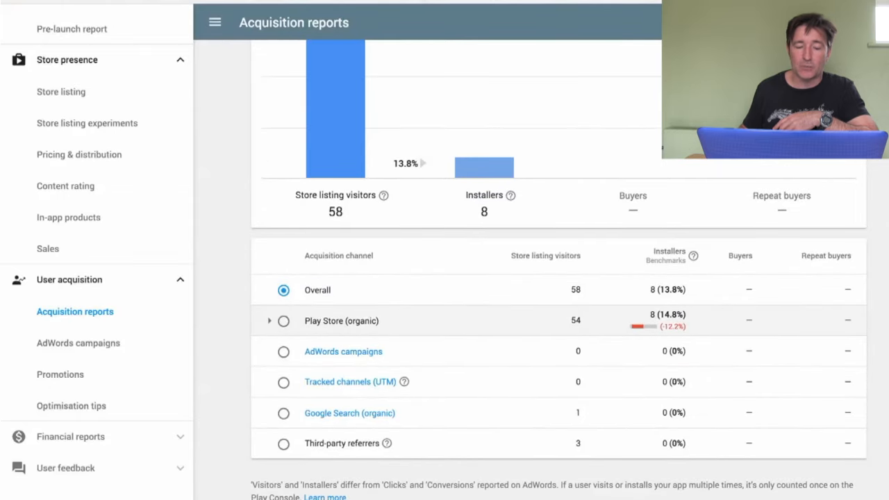
pyautogui.click(282, 321)
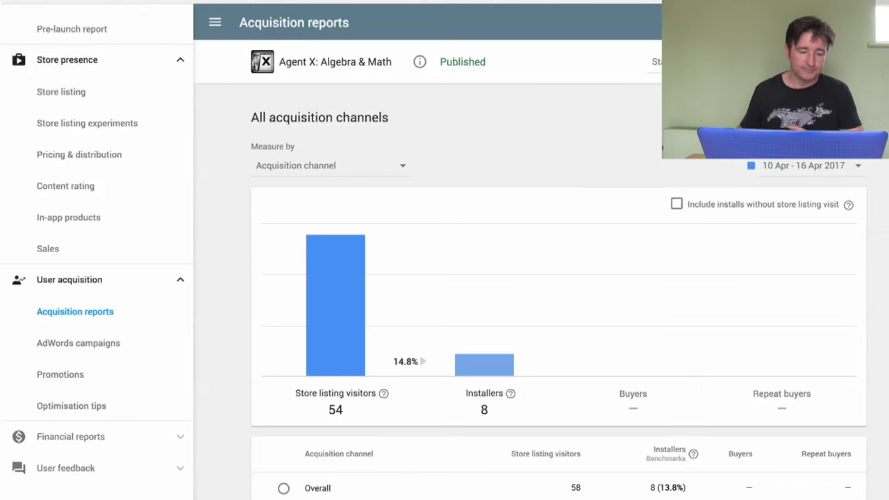
# Return to the All applications list from the top of the sidebar.
pyautogui.scroll(-3)
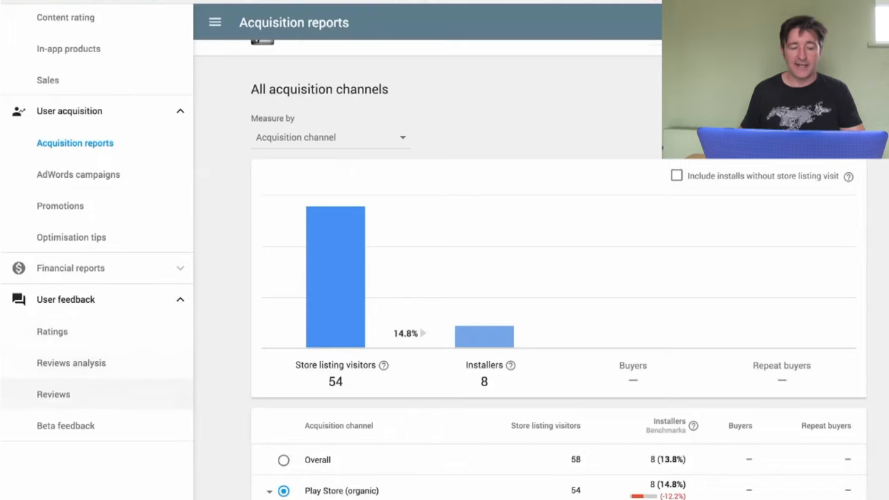
pyautogui.moveTo(52, 395)
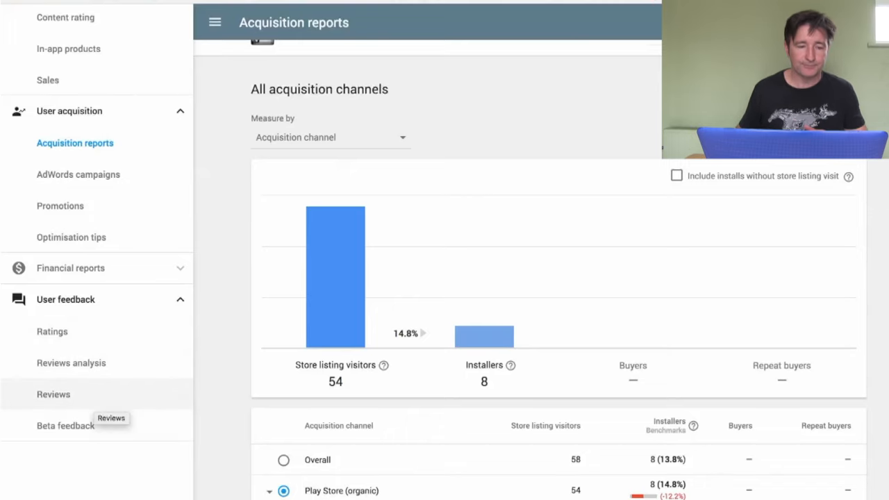
pyautogui.scroll(3)
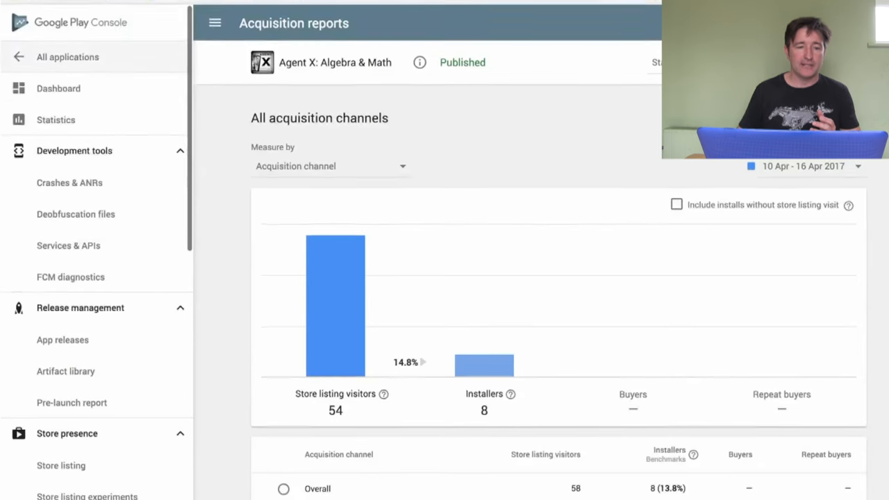
pyautogui.click(67, 56)
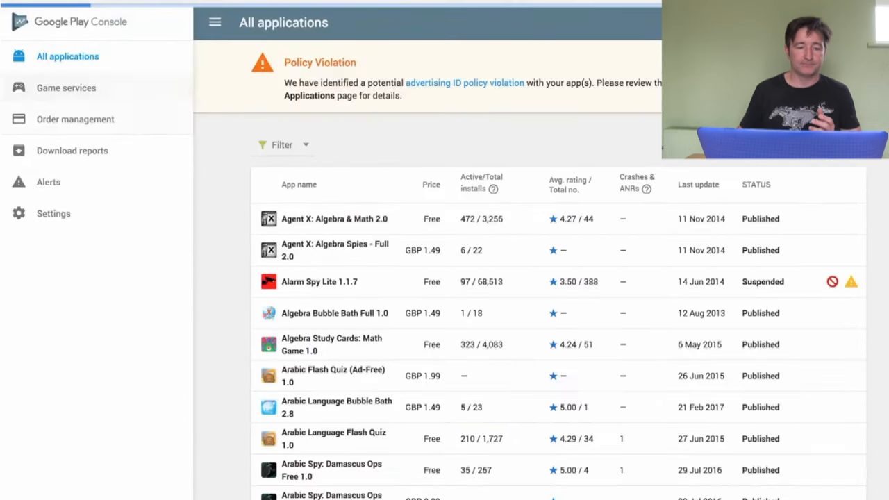
pyautogui.moveTo(75, 119)
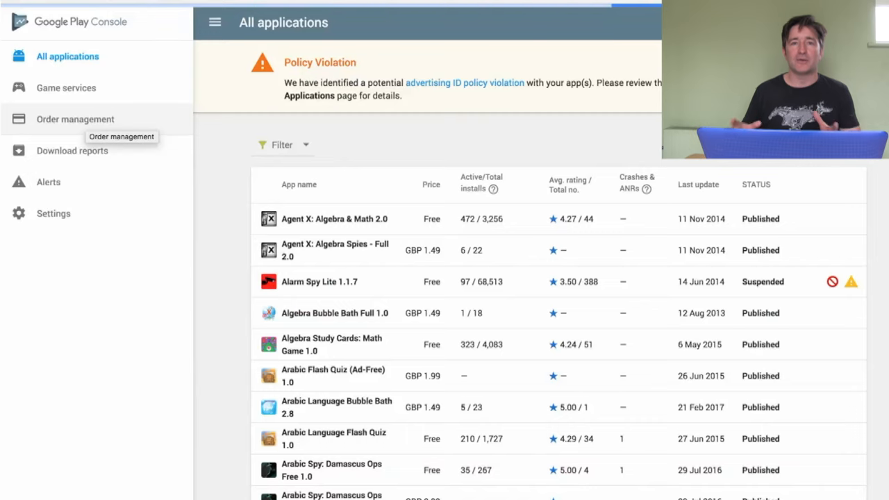